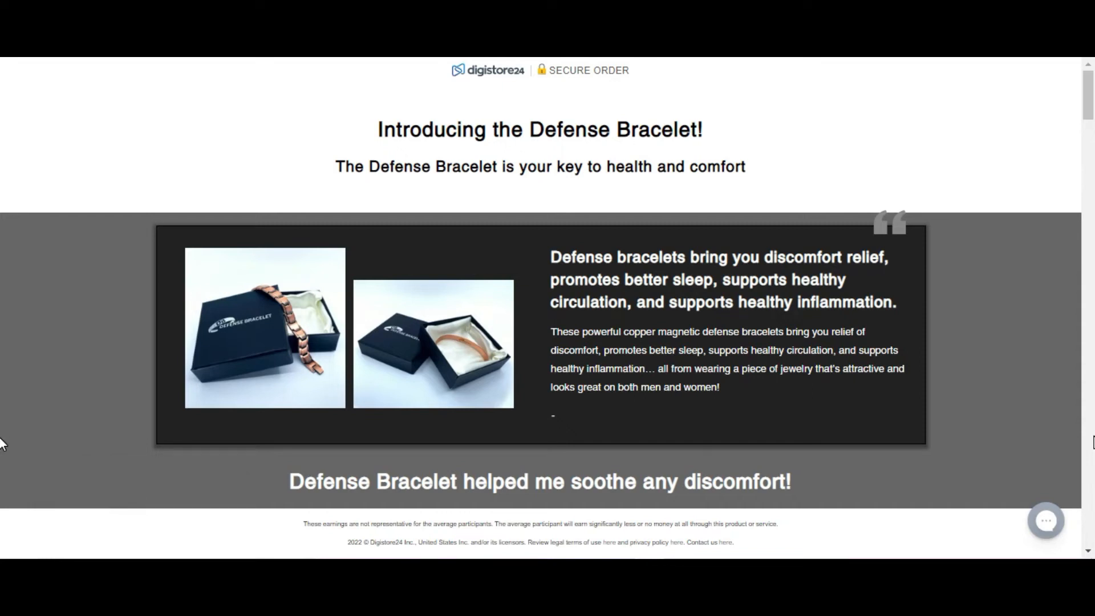
scroll("down", 3)
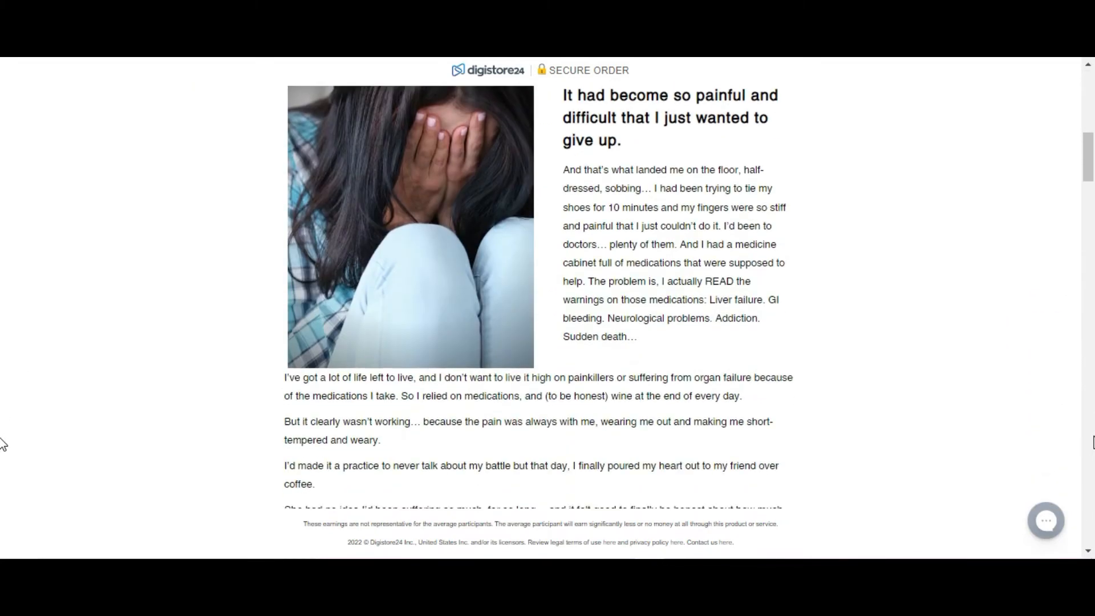
scroll("down", 3)
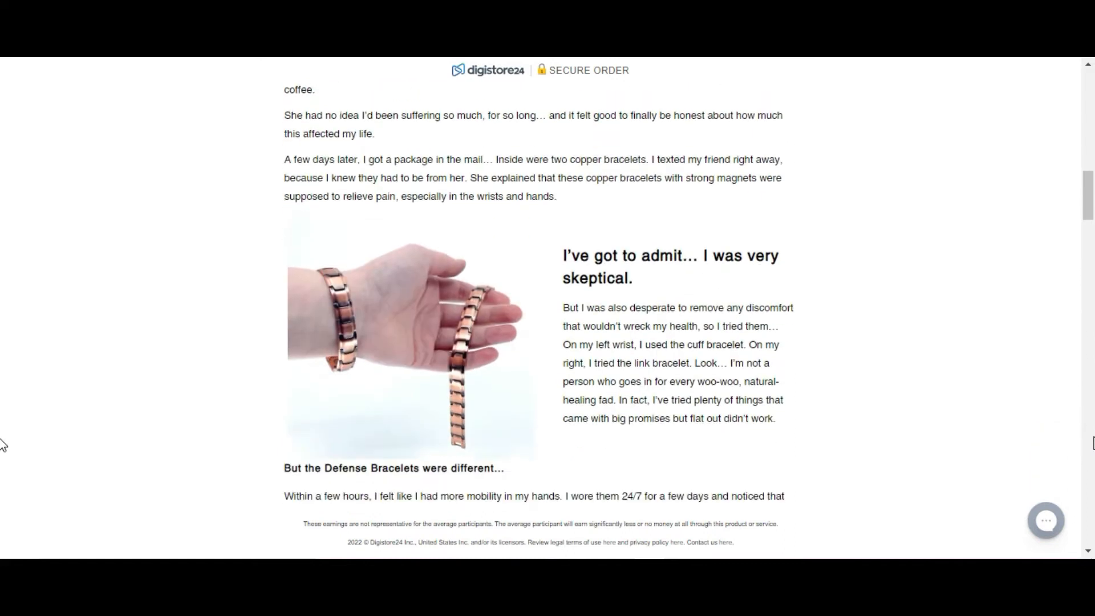
scroll("down", 3)
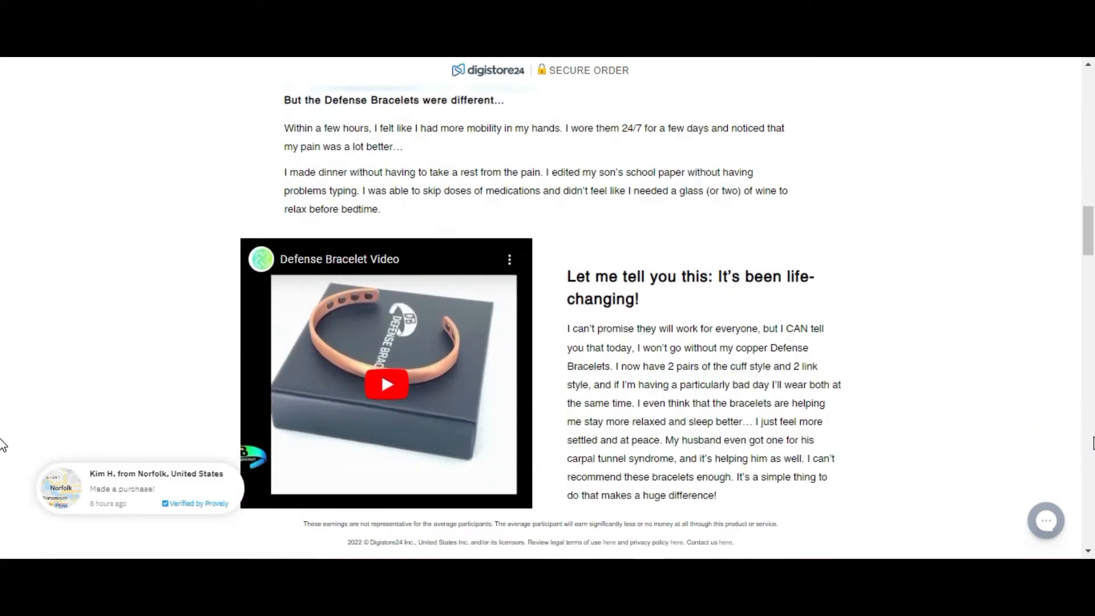
scroll("down", 3)
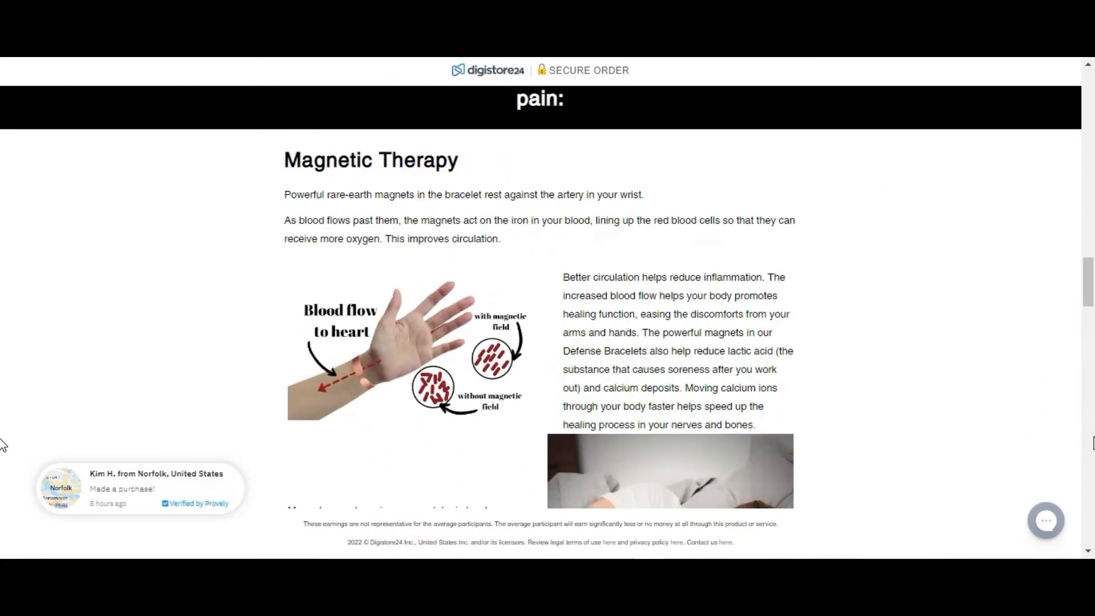
scroll("down", 3)
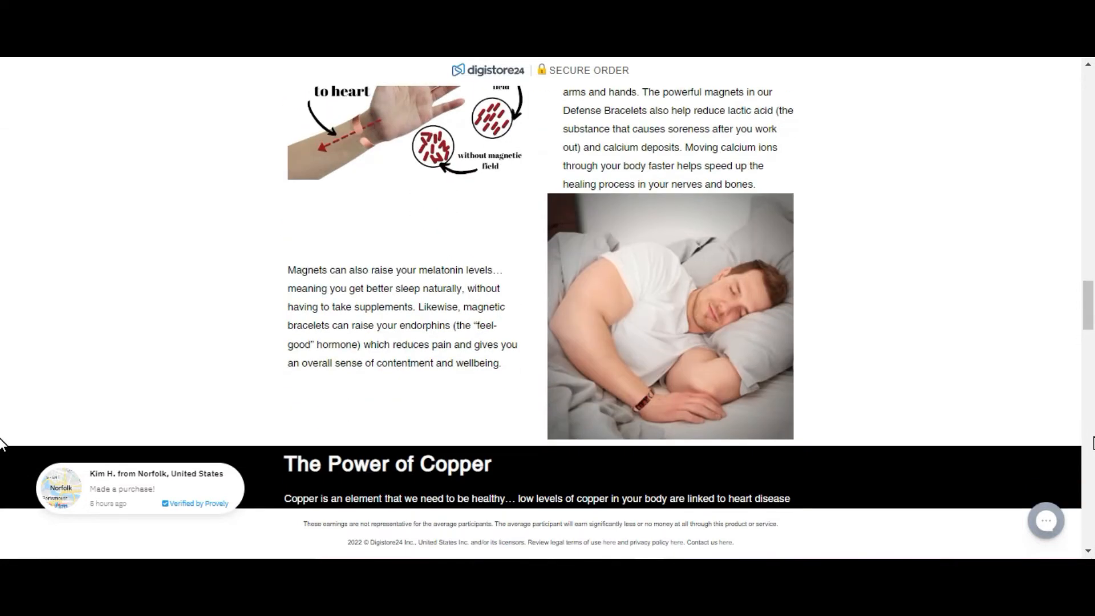
scroll("down", 3)
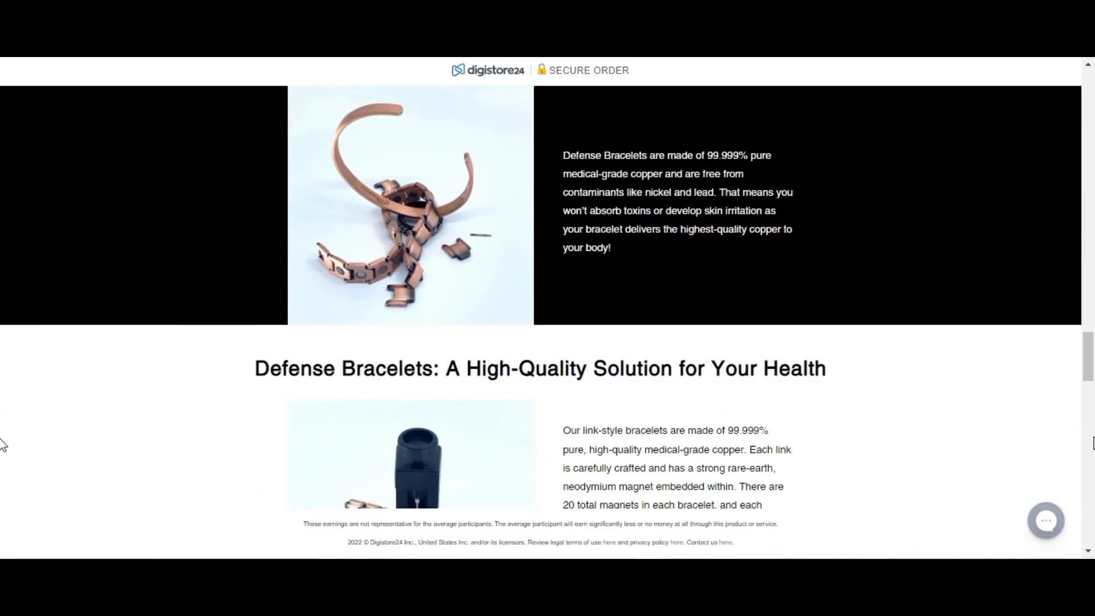
scroll("down", 3)
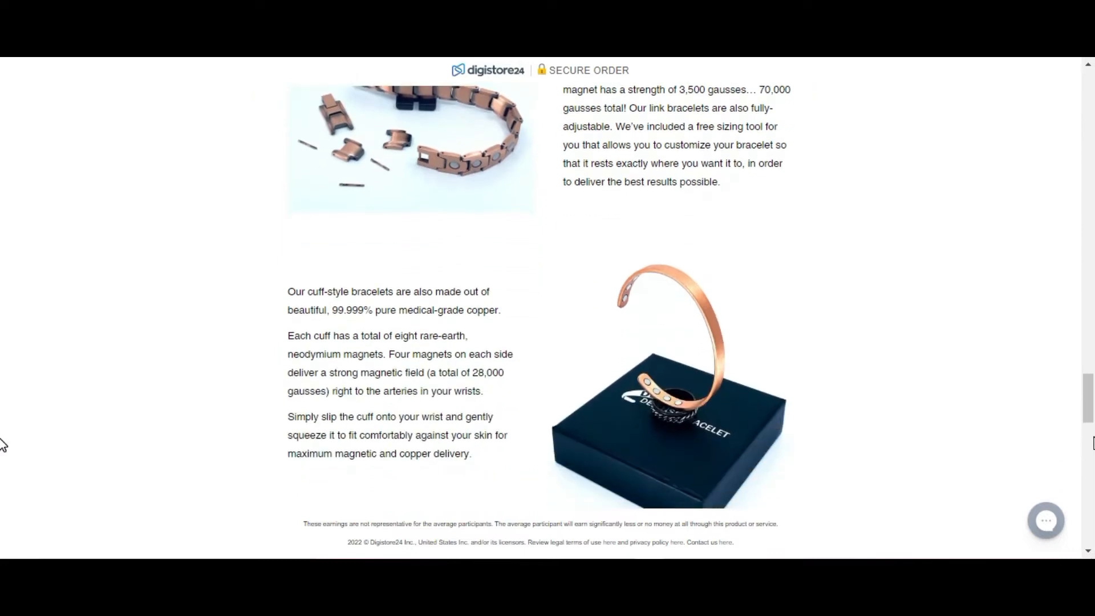
scroll("down", 3)
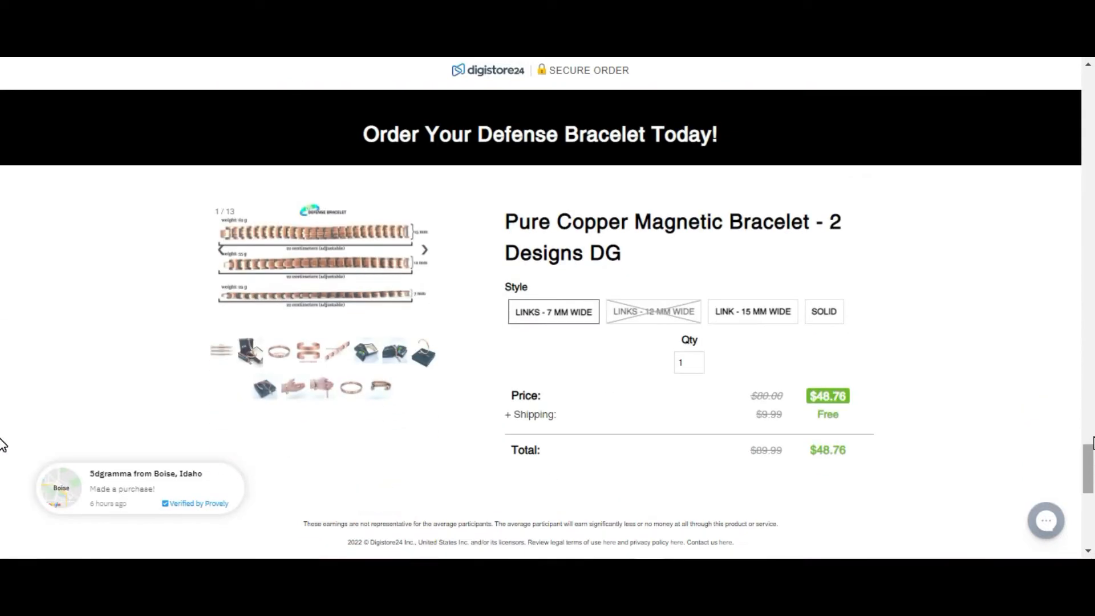
scroll("down", 3)
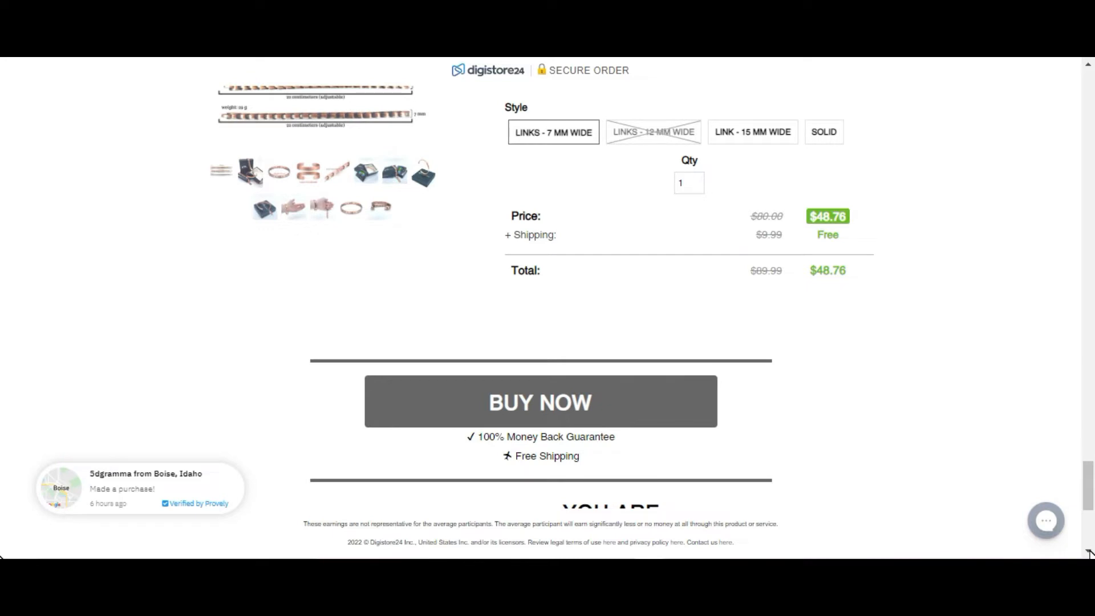
scroll("down", 3)
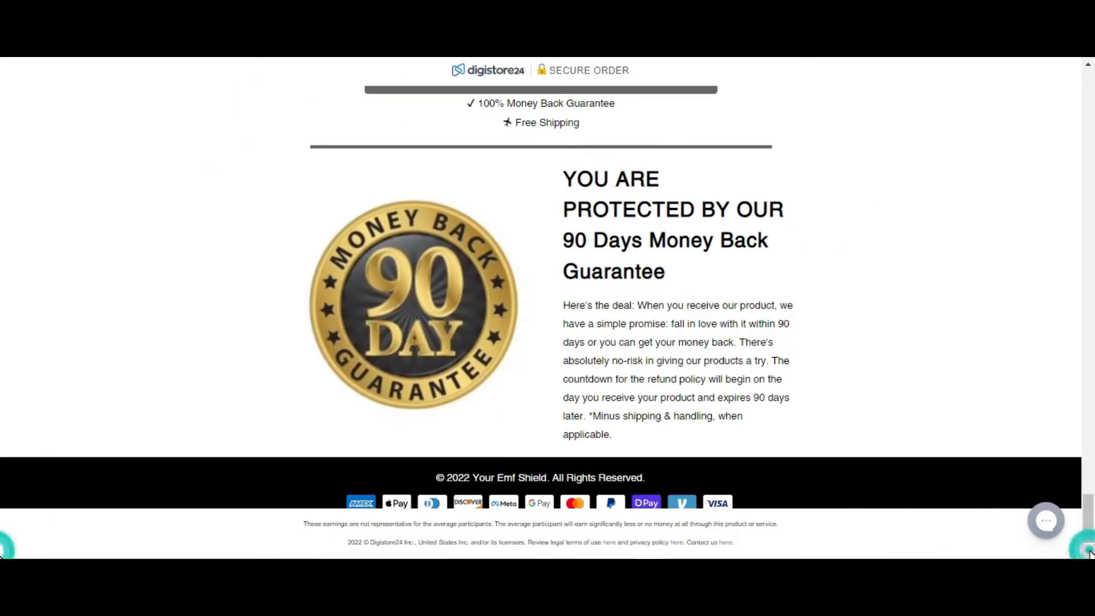
scroll("down", 3)
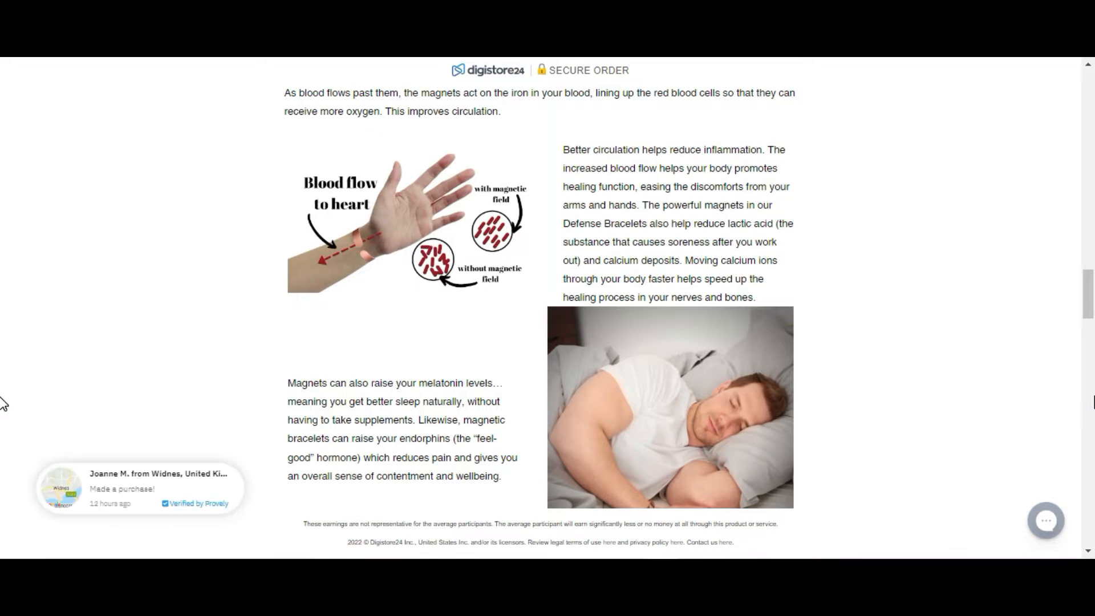
scroll("down", 3)
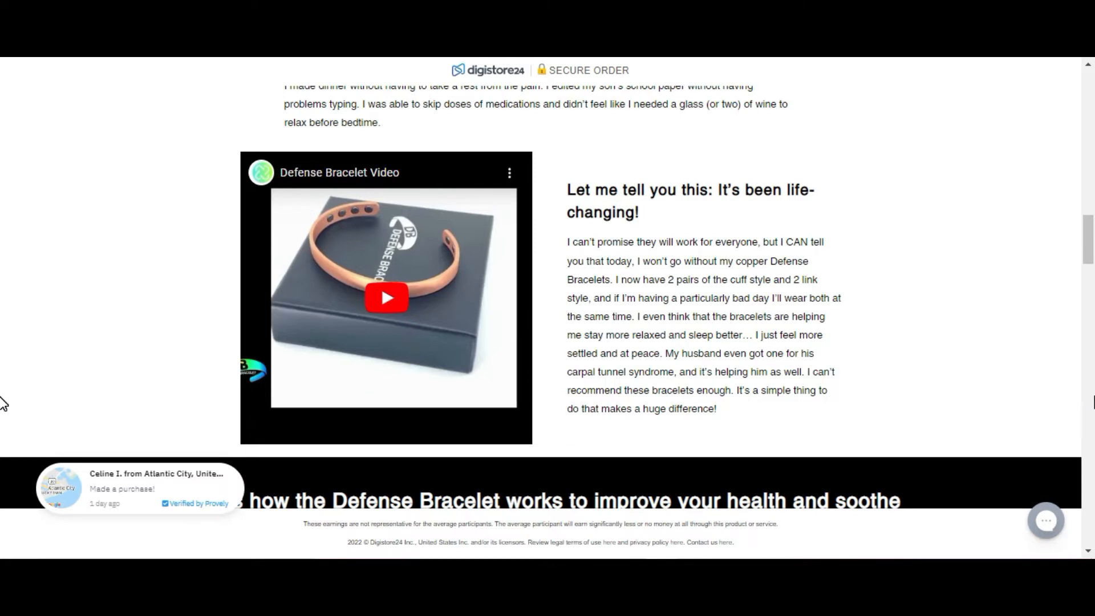
scroll("up", 3)
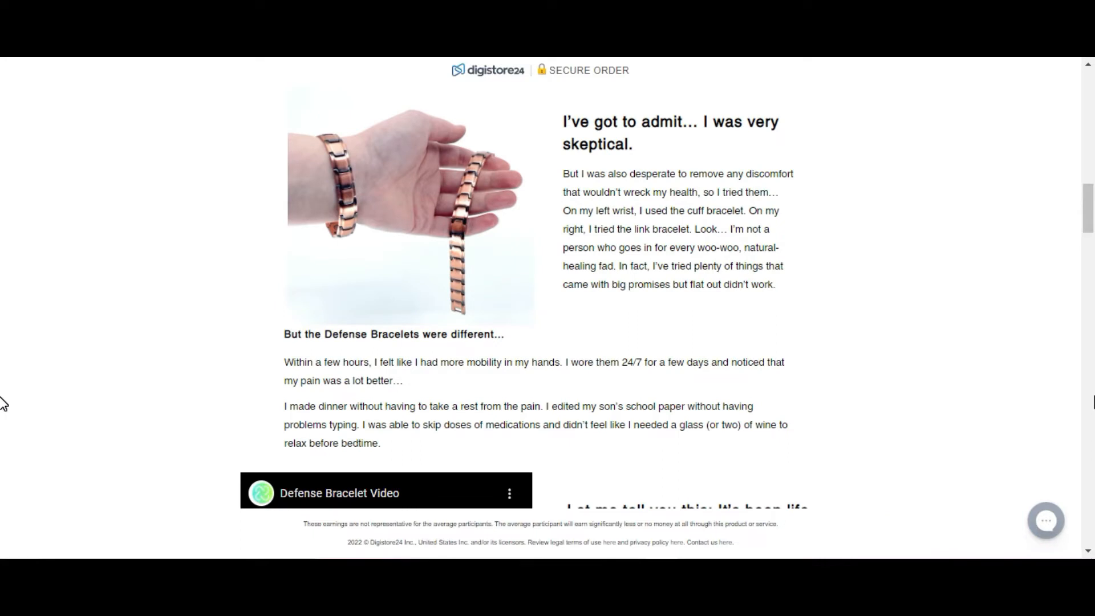
scroll("down", 3)
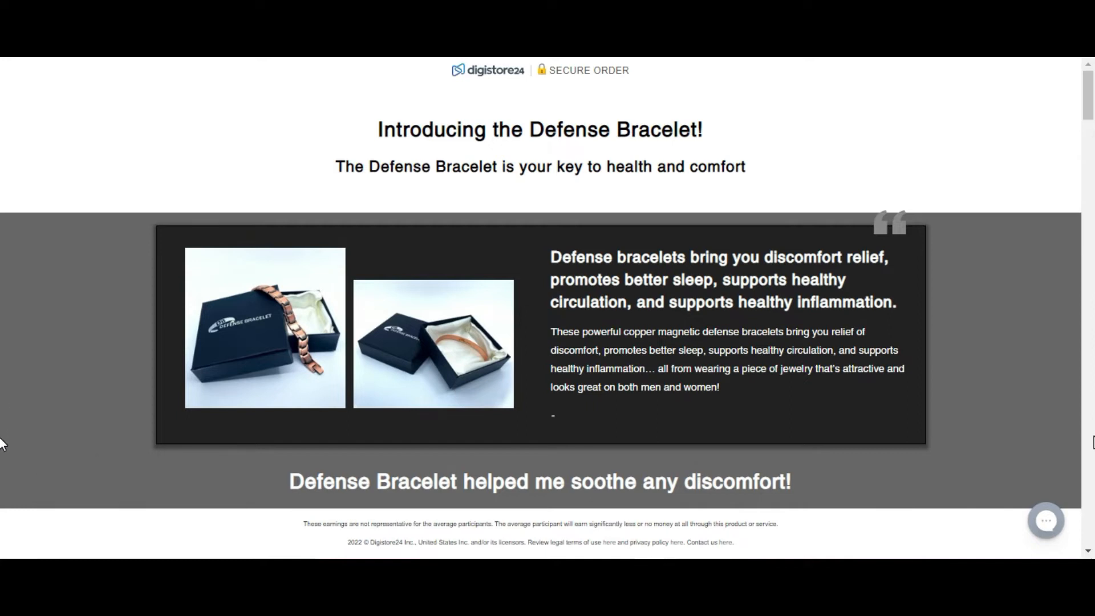
scroll("down", 3)
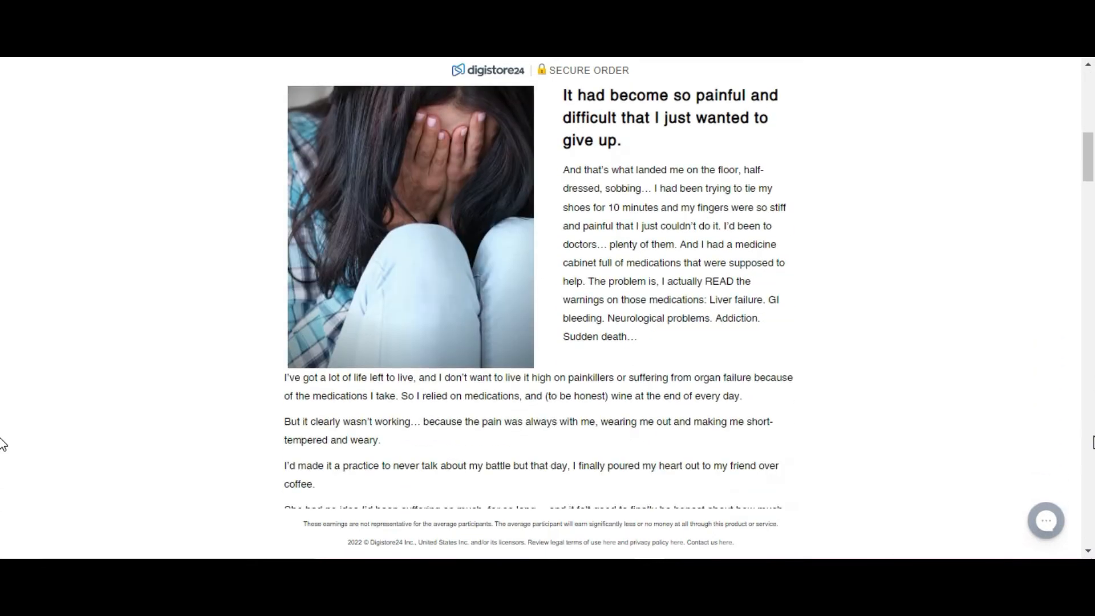
scroll("down", 3)
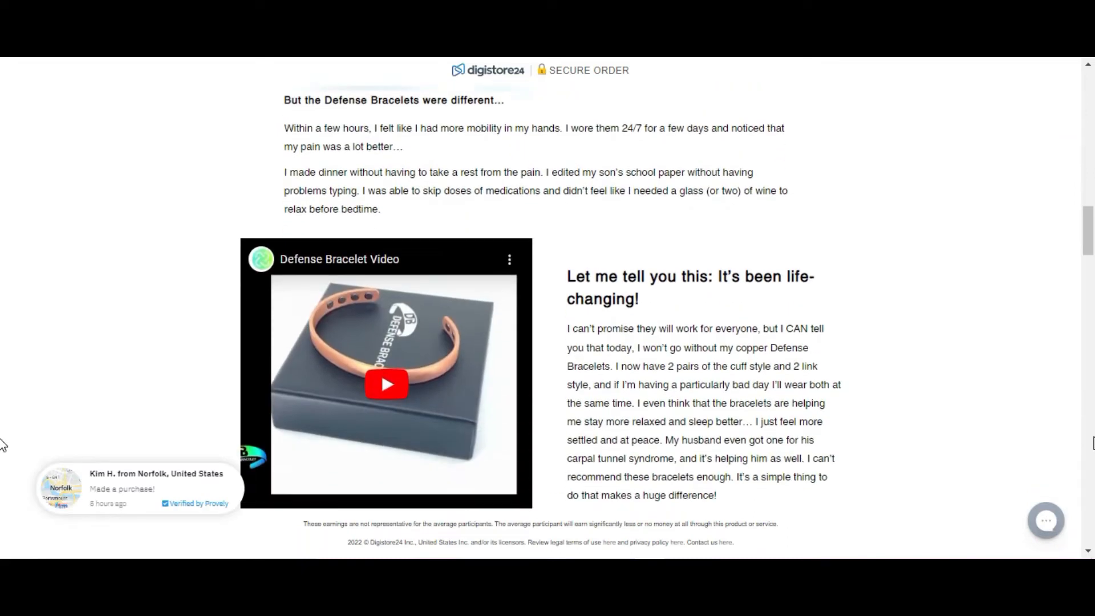
scroll("down", 3)
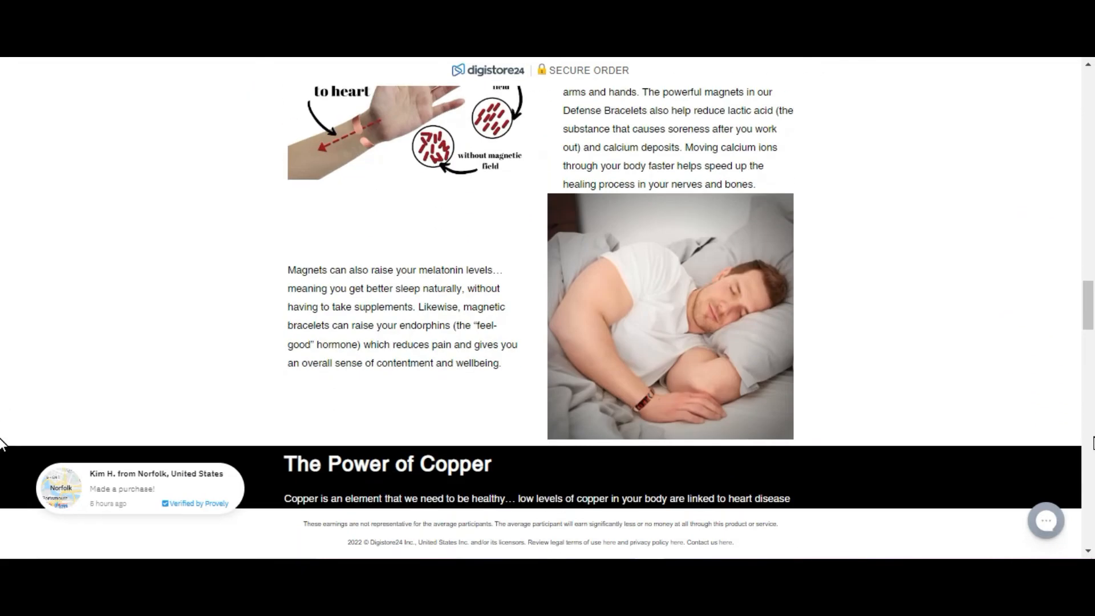
scroll("down", 3)
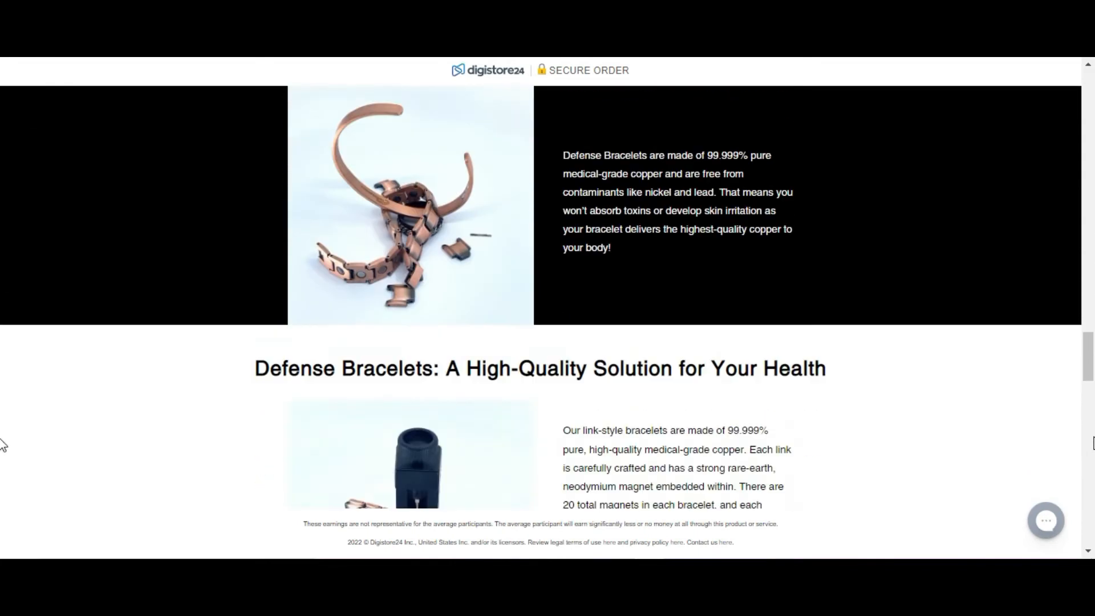
scroll("down", 3)
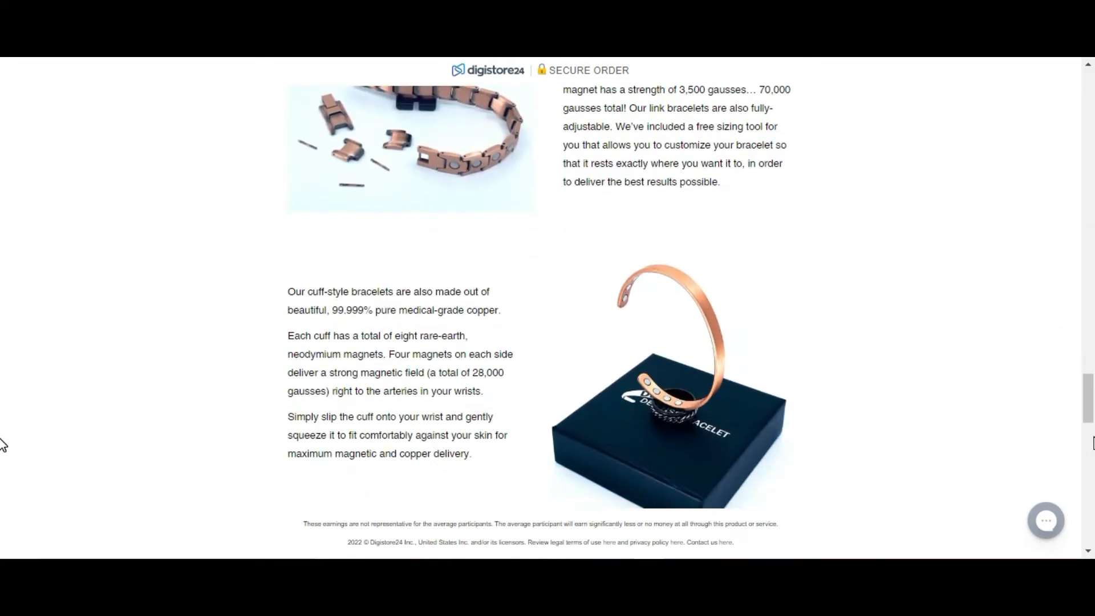
scroll("down", 3)
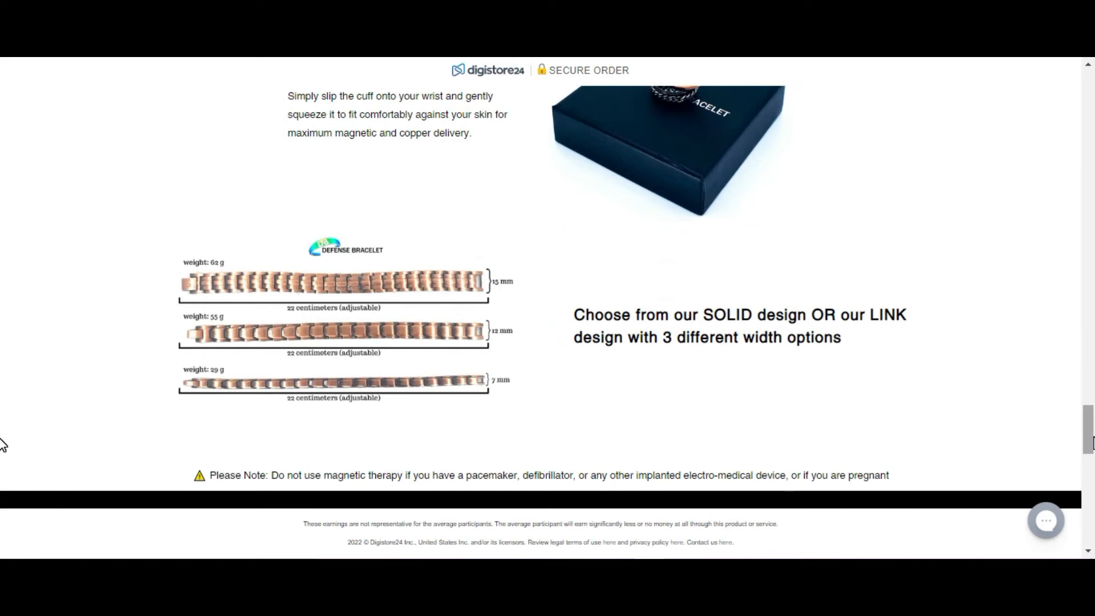
scroll("down", 3)
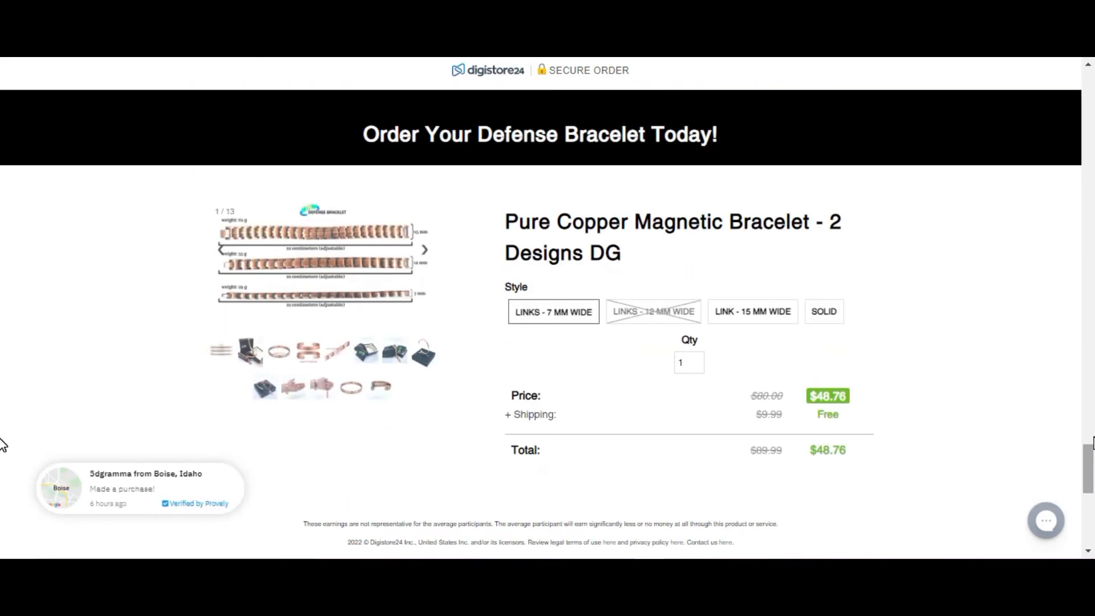
scroll("down", 3)
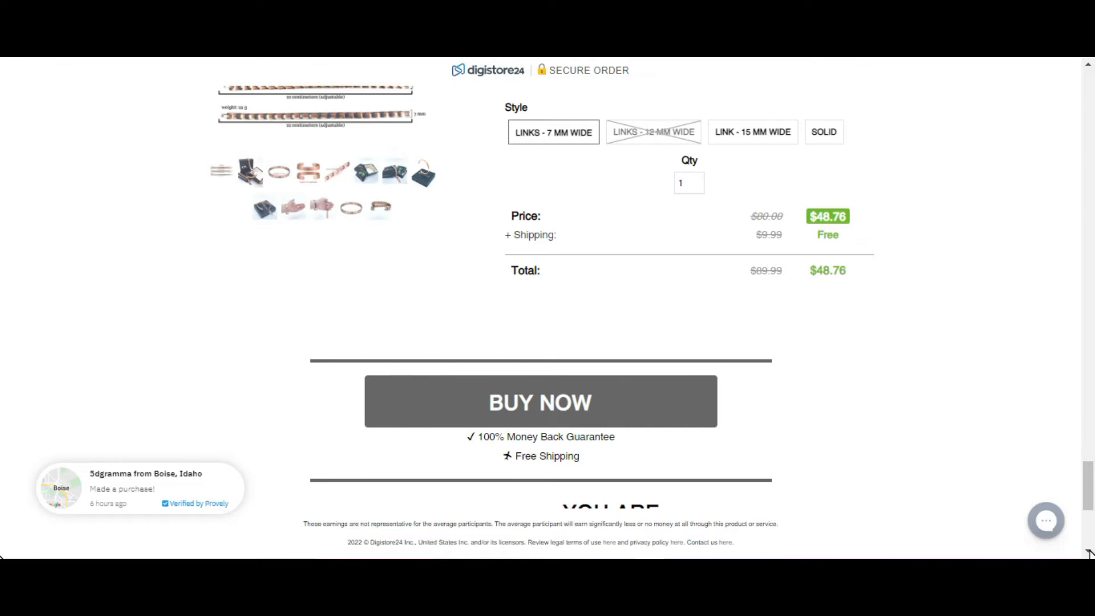
scroll("down", 3)
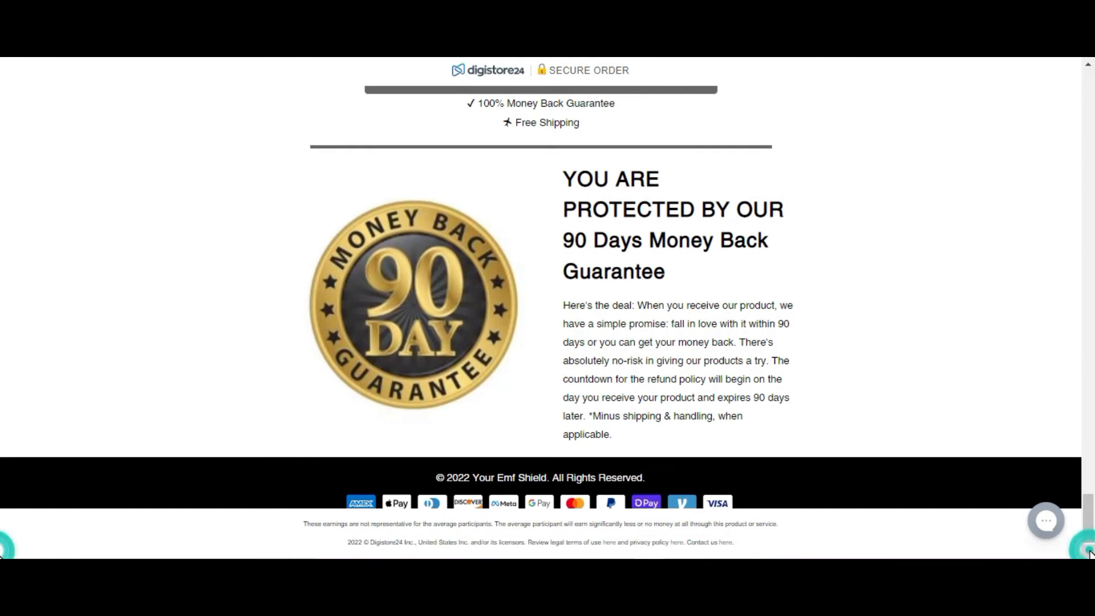
scroll("down", 3)
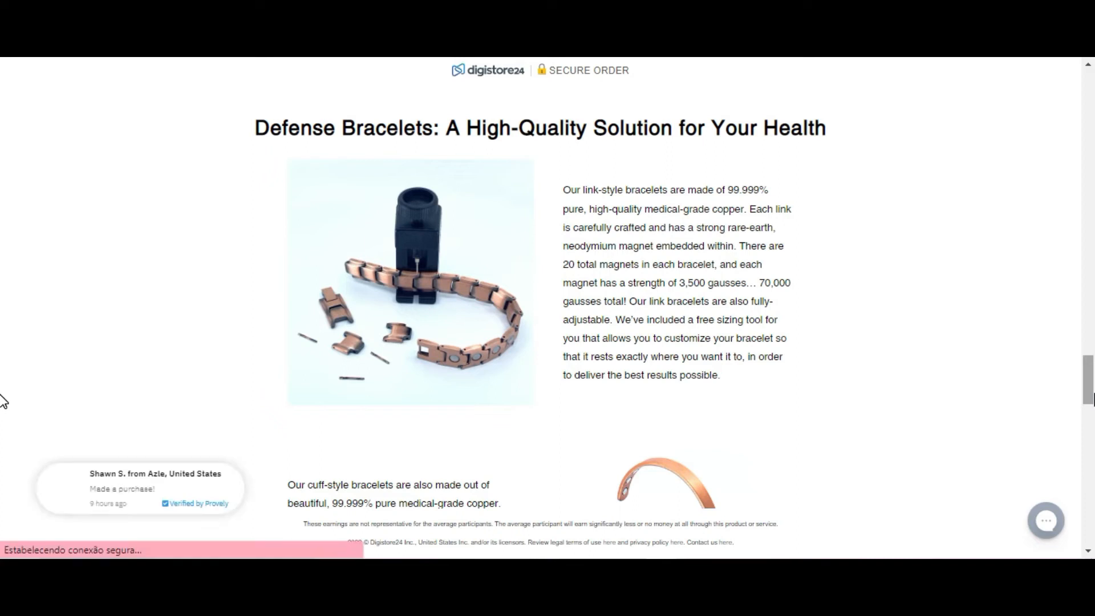
scroll("down", 3)
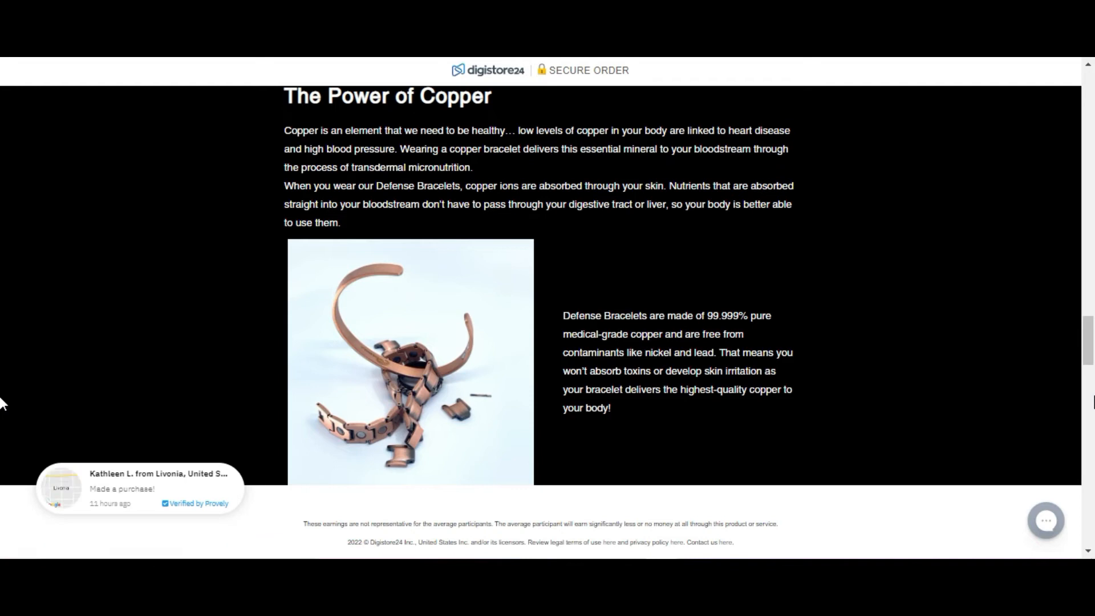
scroll("down", 3)
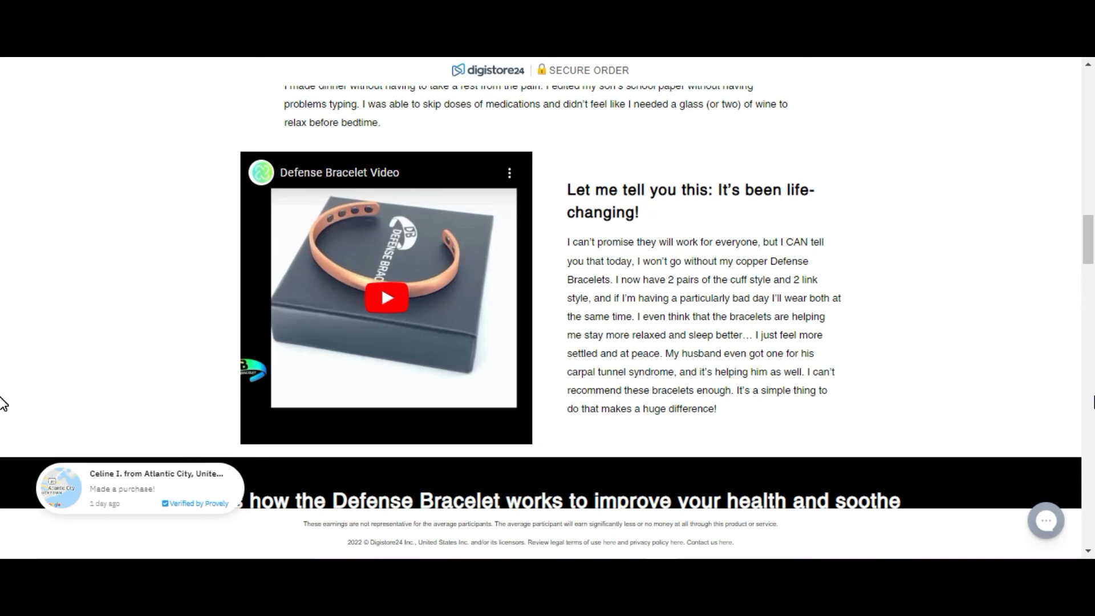
scroll("up", 3)
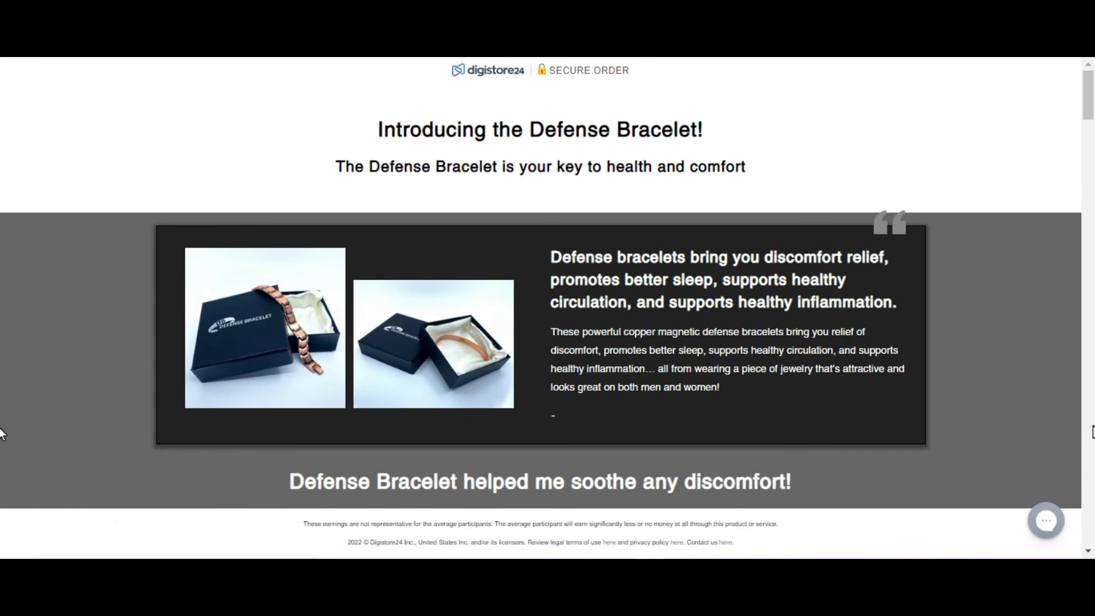
scroll("down", 3)
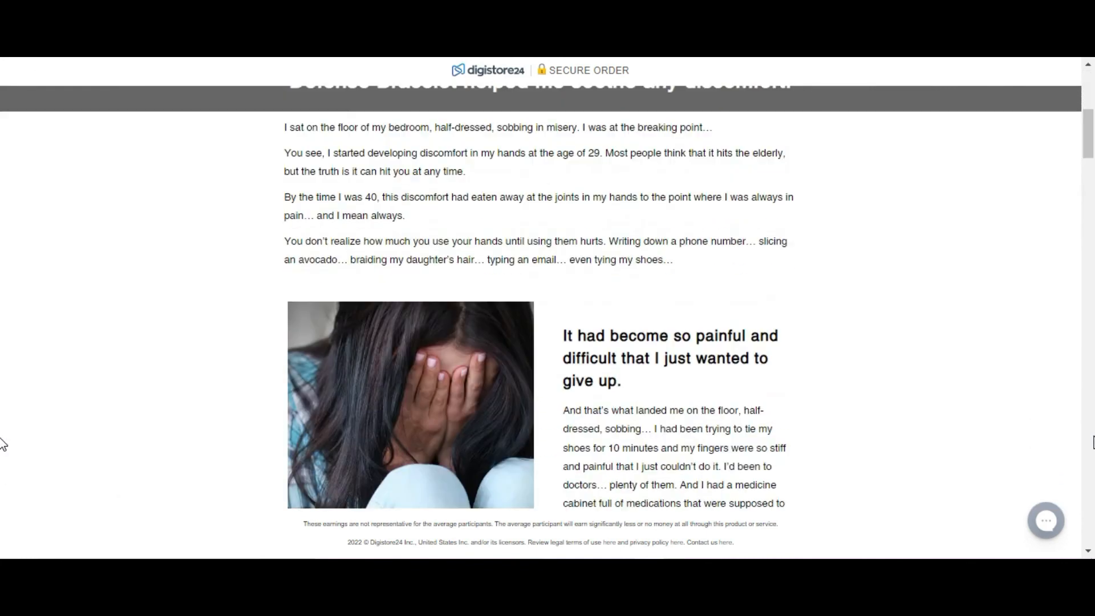
scroll("down", 3)
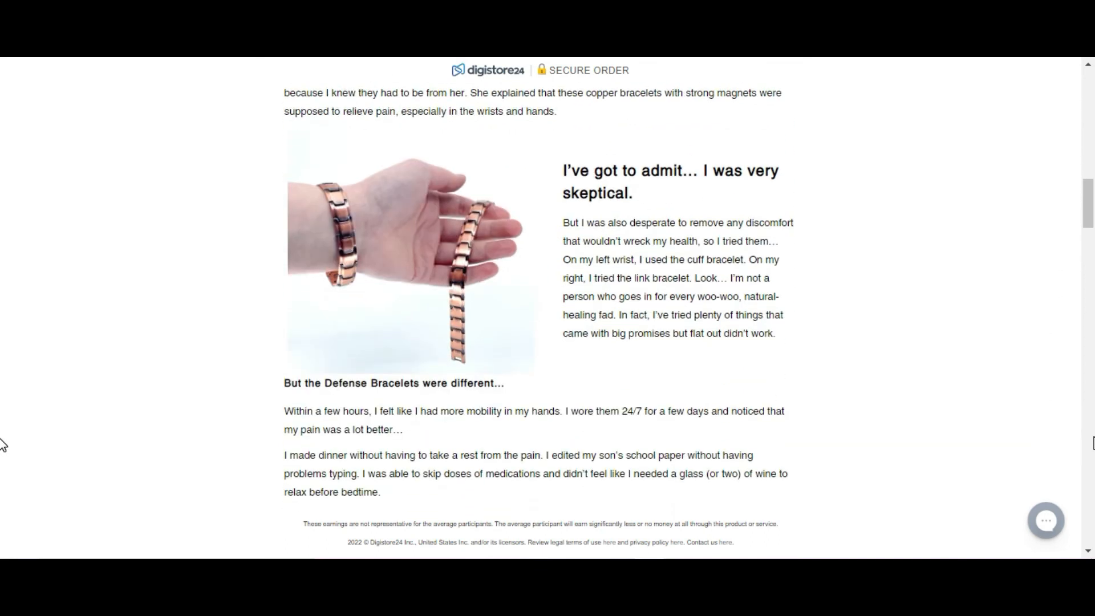
scroll("down", 3)
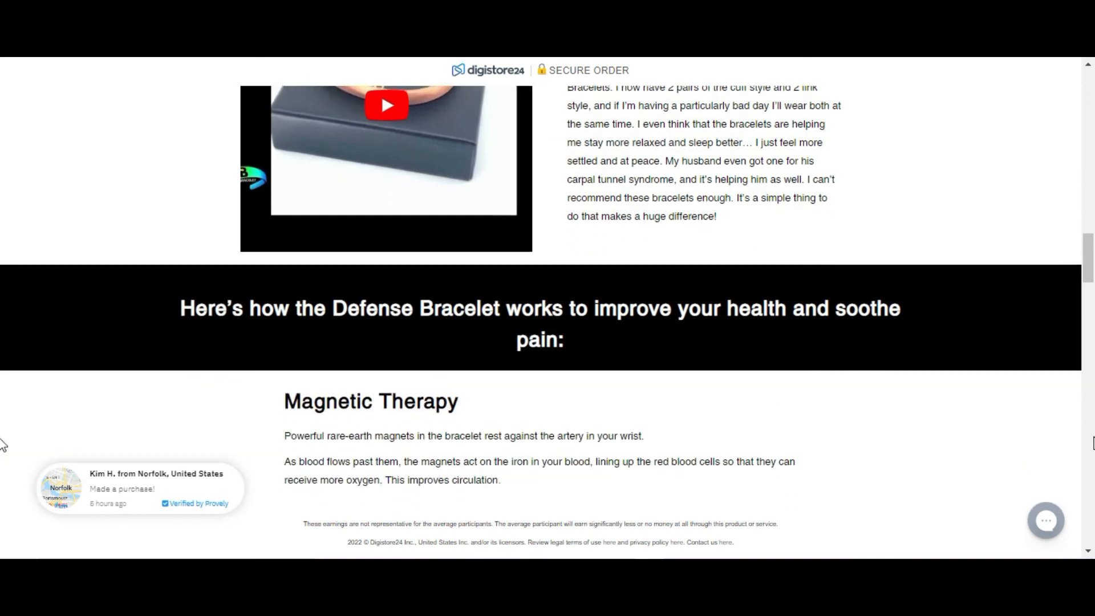
scroll("down", 3)
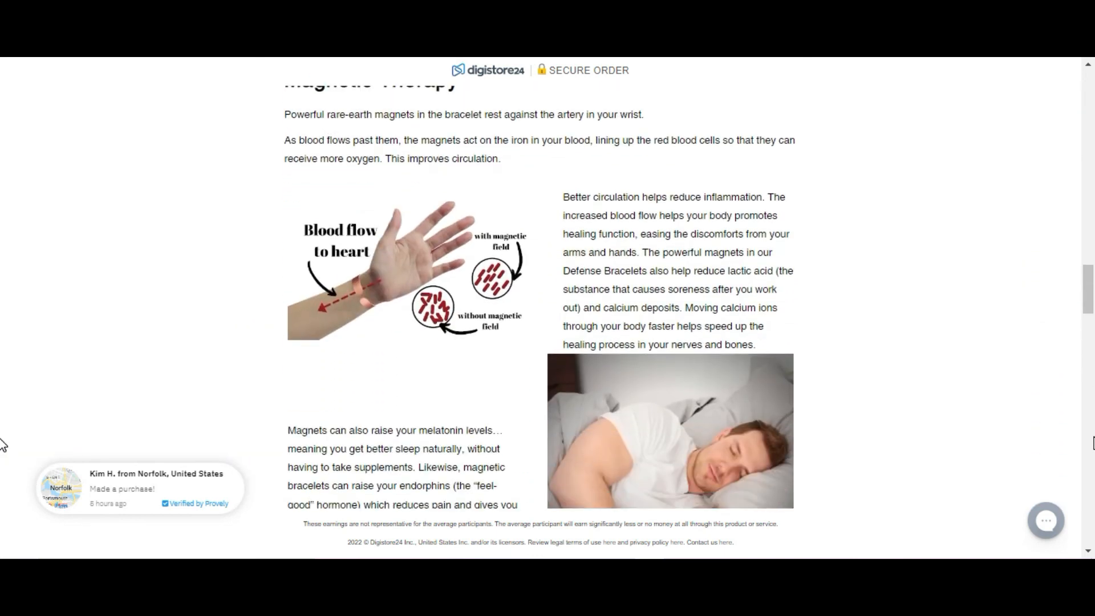
scroll("down", 3)
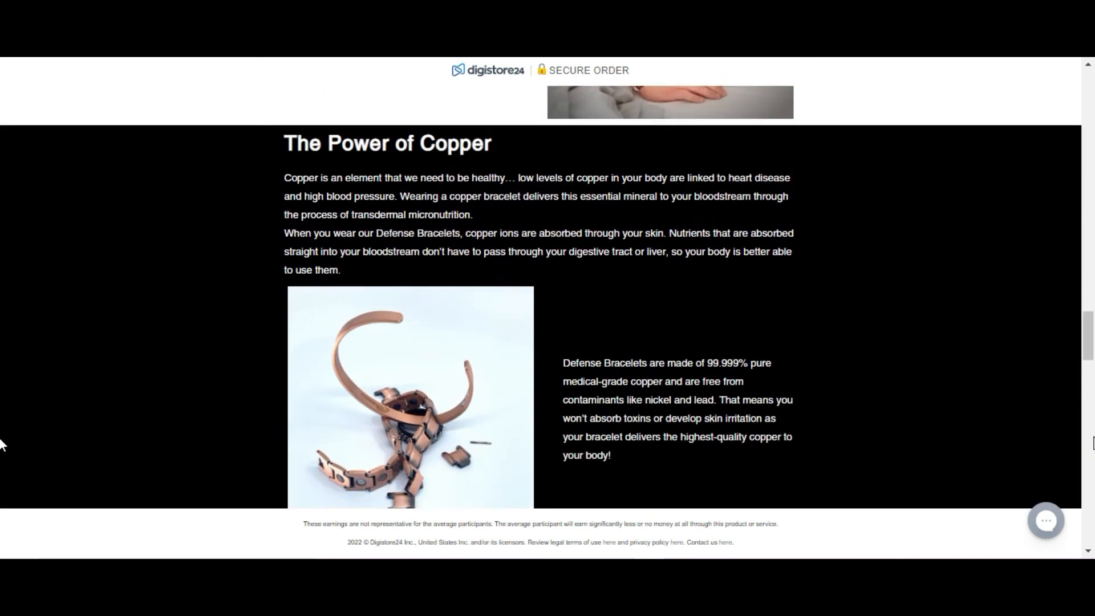
scroll("down", 3)
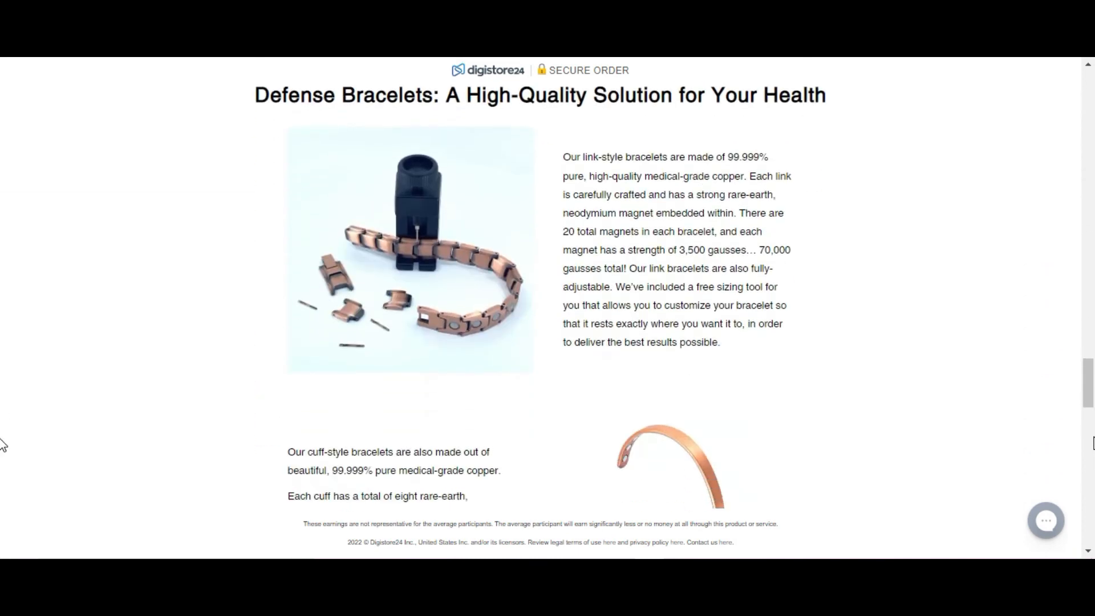
scroll("down", 3)
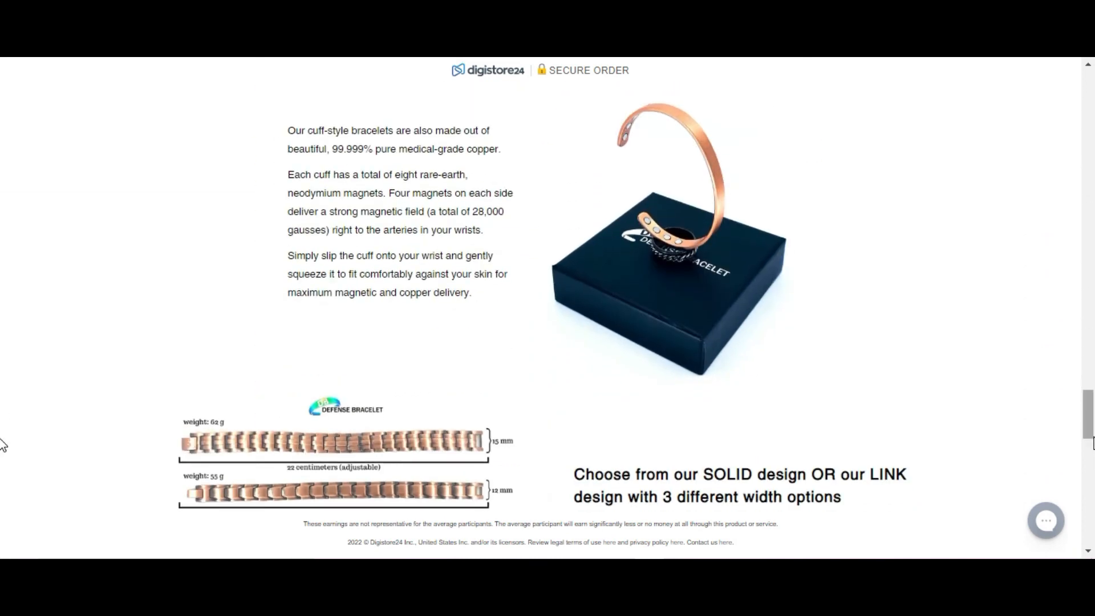
scroll("down", 3)
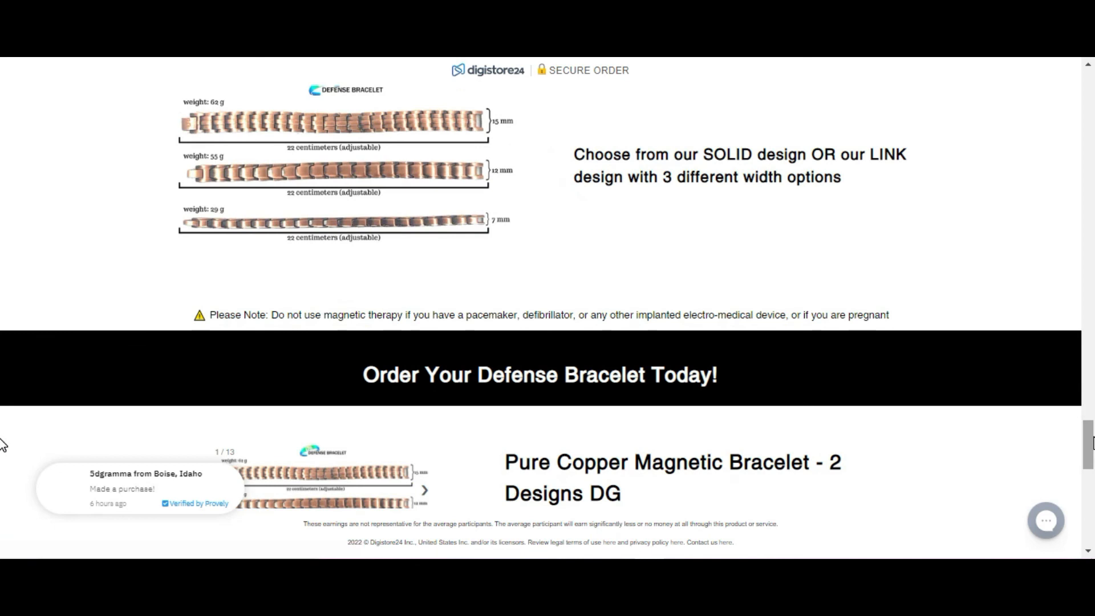
scroll("down", 3)
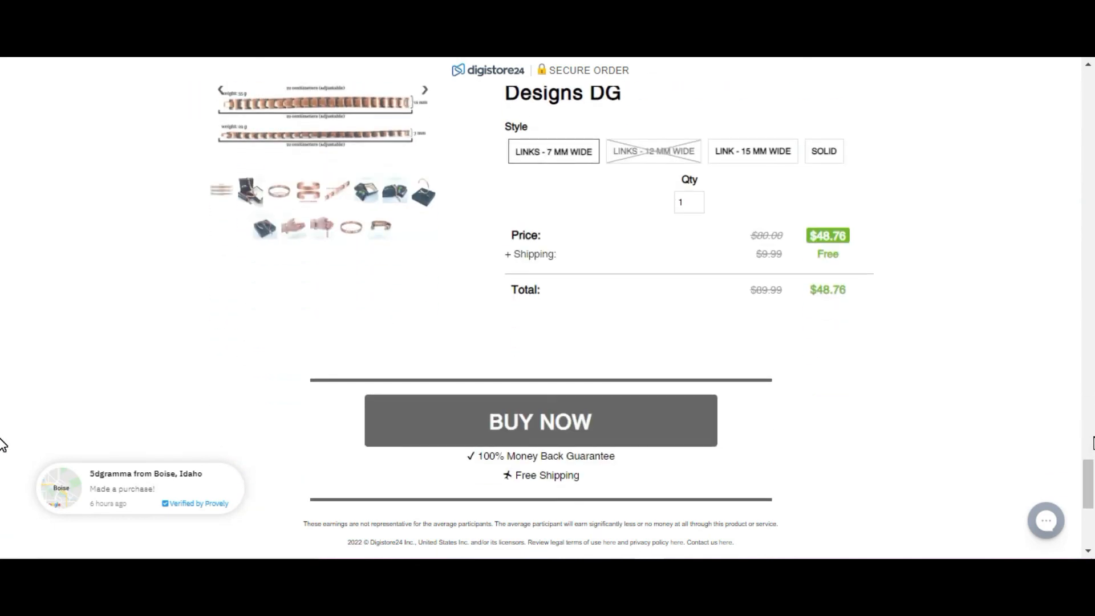
scroll("down", 3)
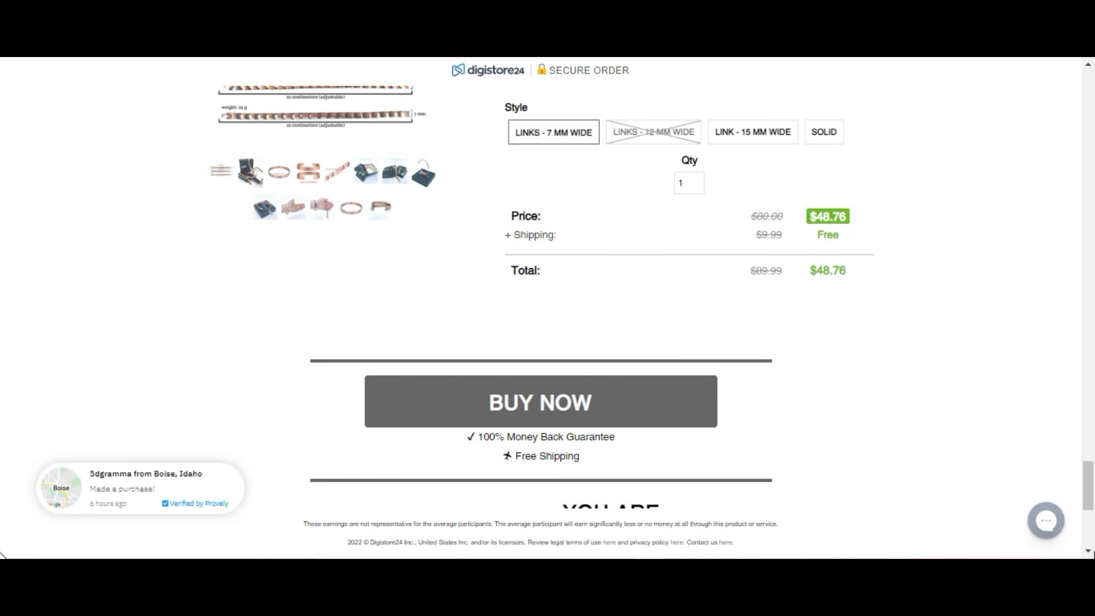
scroll("down", 3)
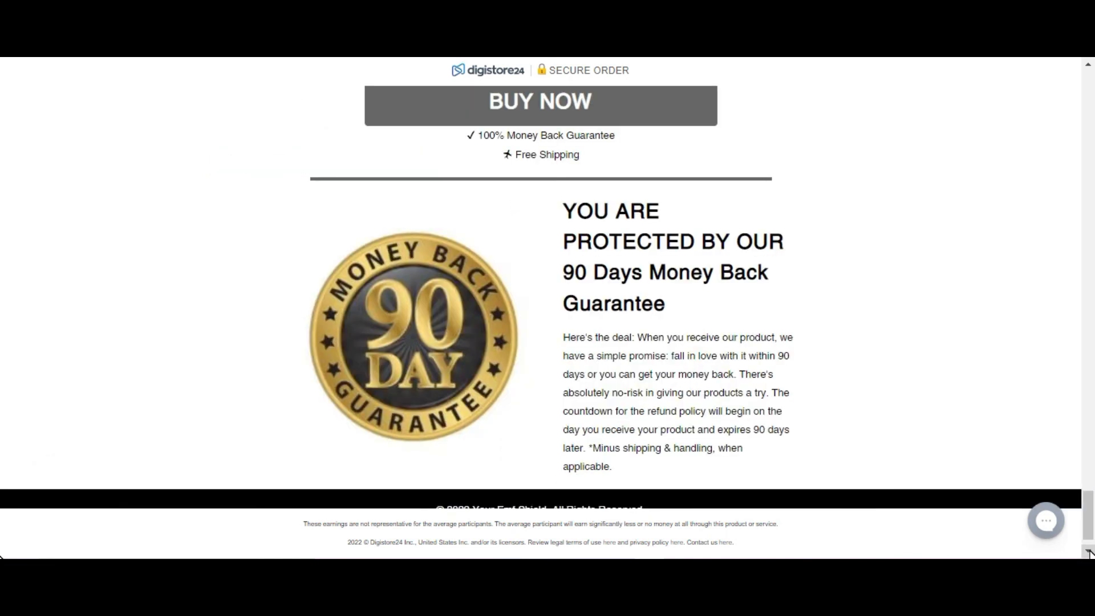